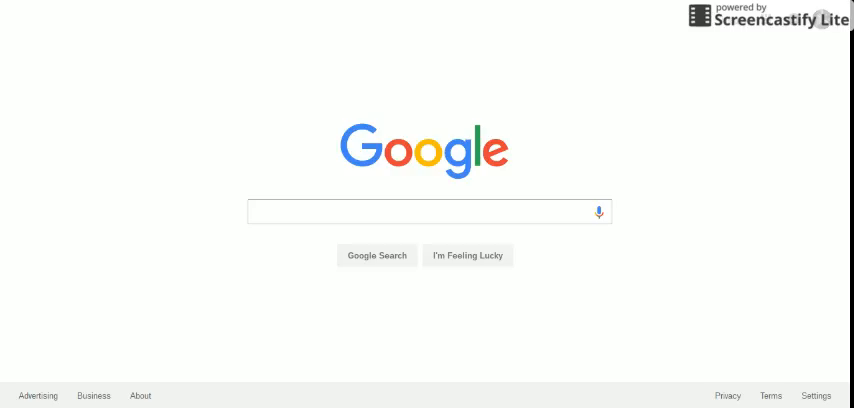
Enter 'Big' in the Google search box so suggestions like 'big head youtube' appear.
left_click(430, 212)
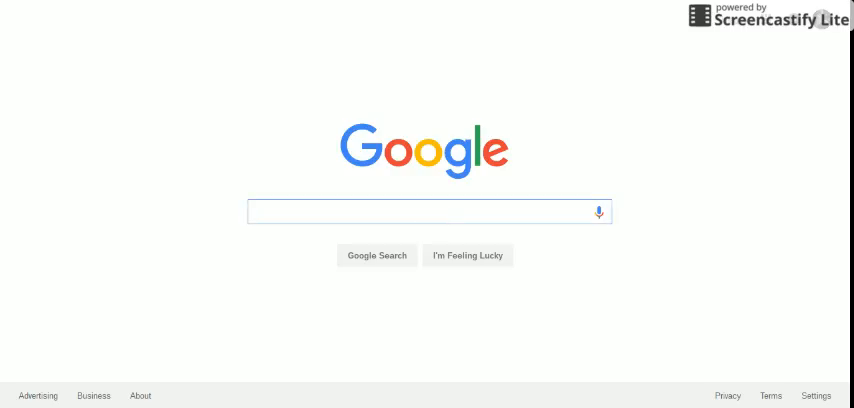
type("Big")
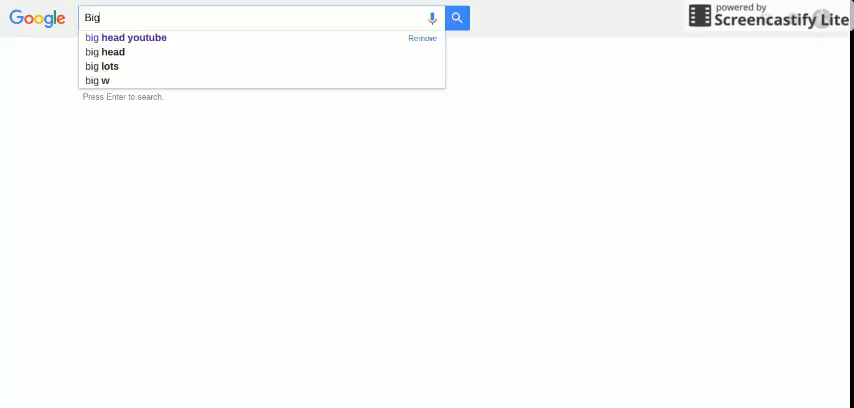
mouse_move(196, 38)
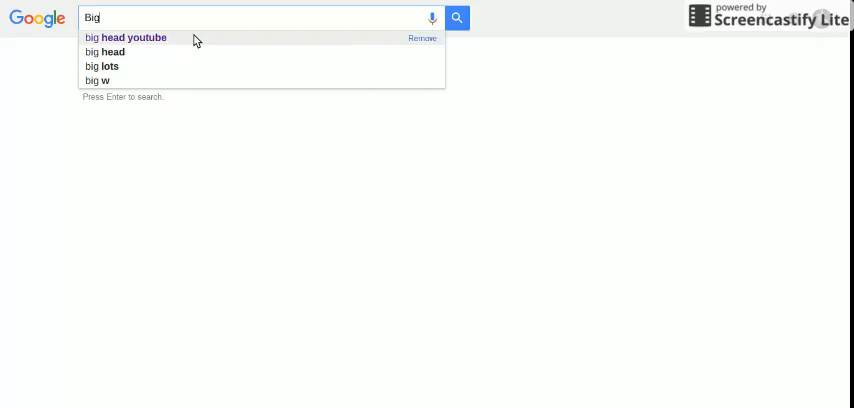
Run the 'big head youtube' suggested search and look through the Google results.
left_click(132, 36)
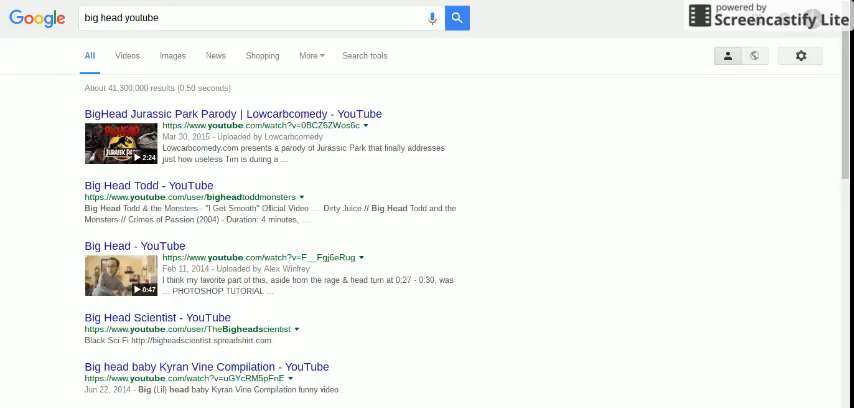
scroll("down", 3)
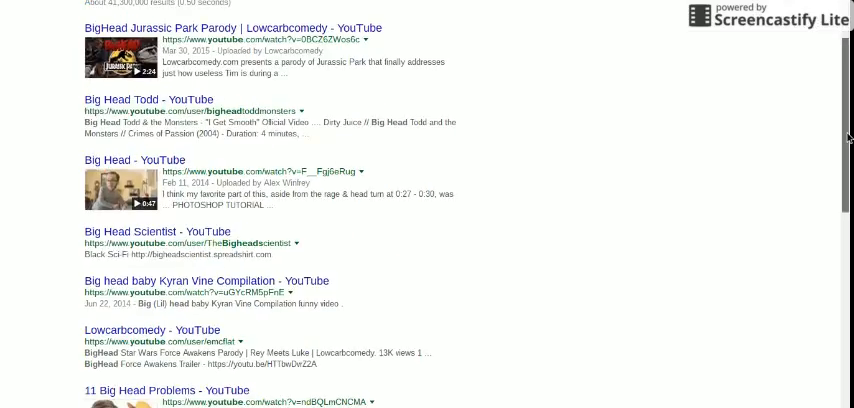
scroll("down", 3)
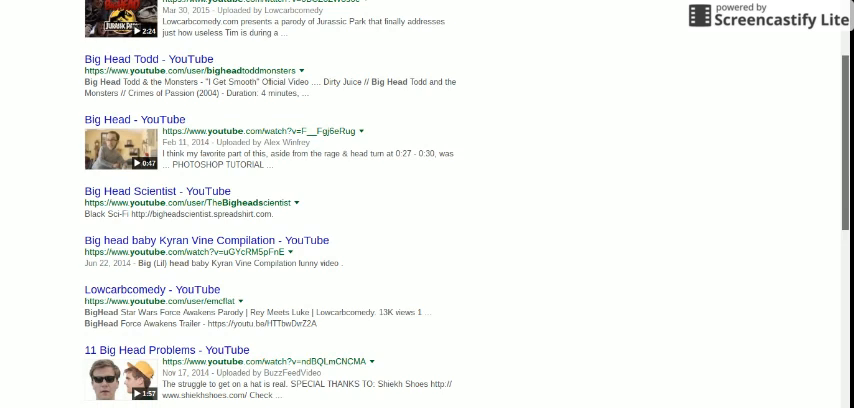
scroll("down", 3)
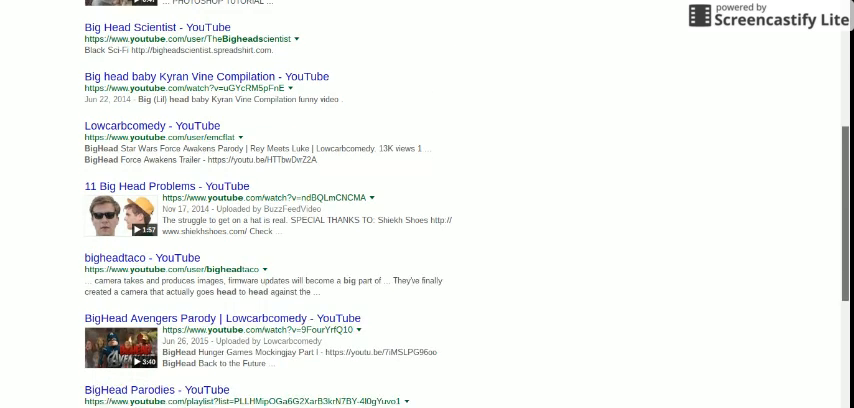
scroll("up", 3)
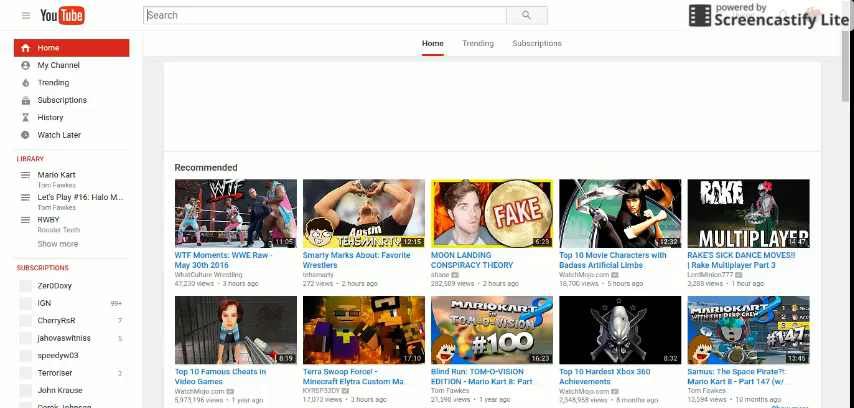
Search YouTube for 'bighead' and browse the results down to the BigHead channel.
type("bighead")
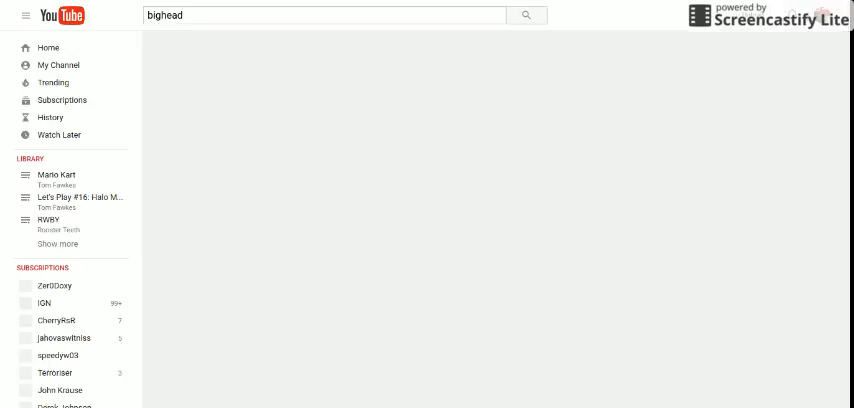
left_click(526, 16)
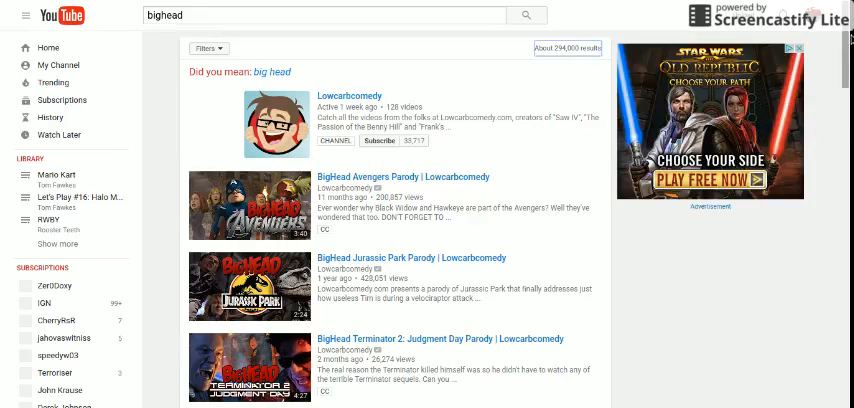
scroll("down", 3)
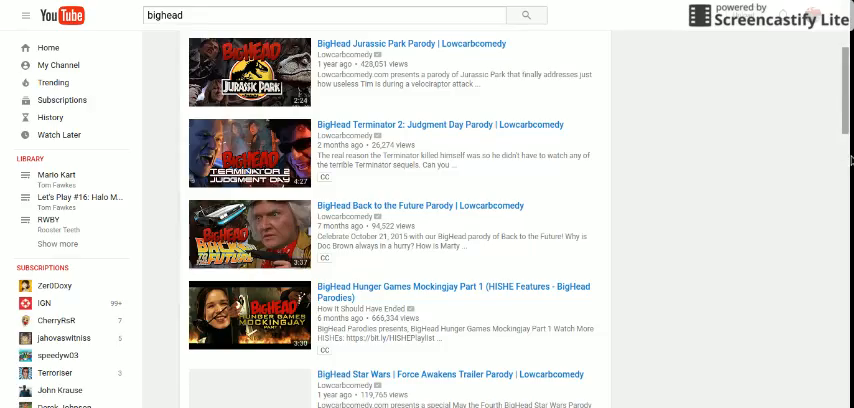
scroll("down", 3)
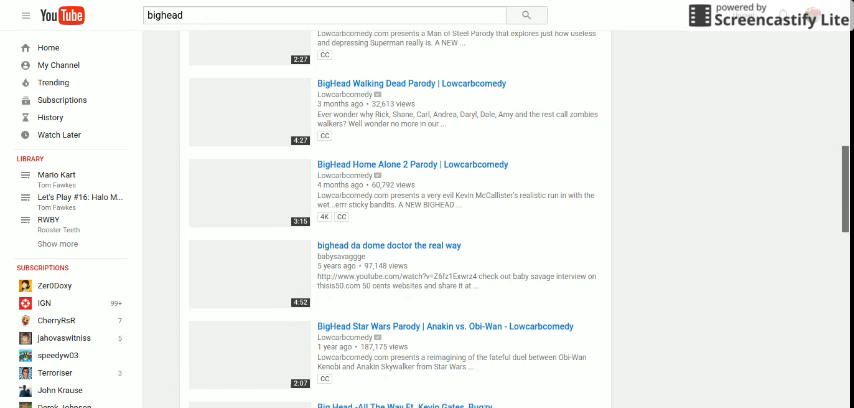
scroll("down", 3)
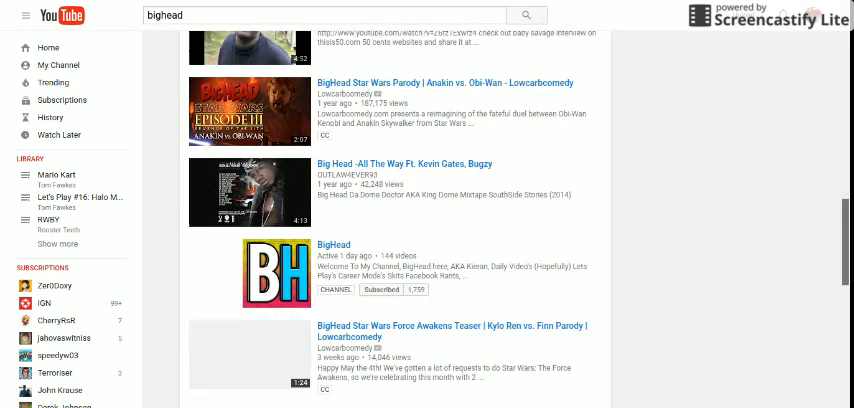
scroll("down", 3)
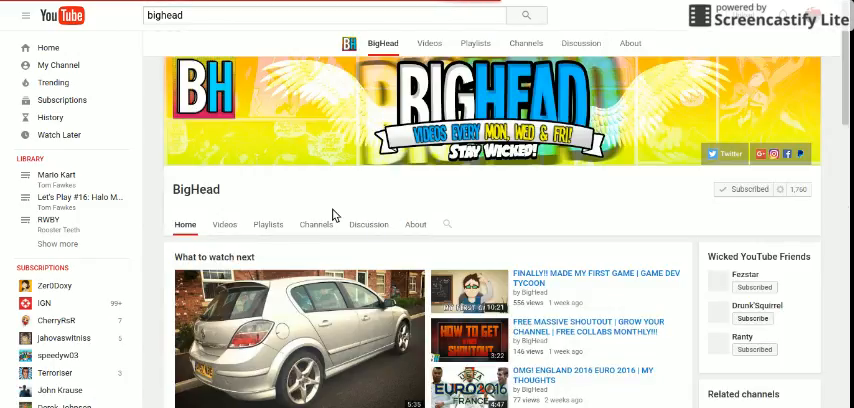
Browse down BigHead's channel home page to the Uploads section and its videos.
scroll("down", 3)
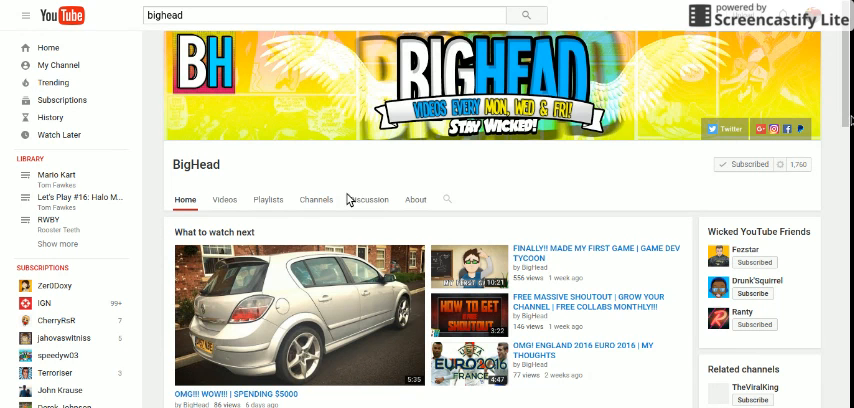
scroll("down", 3)
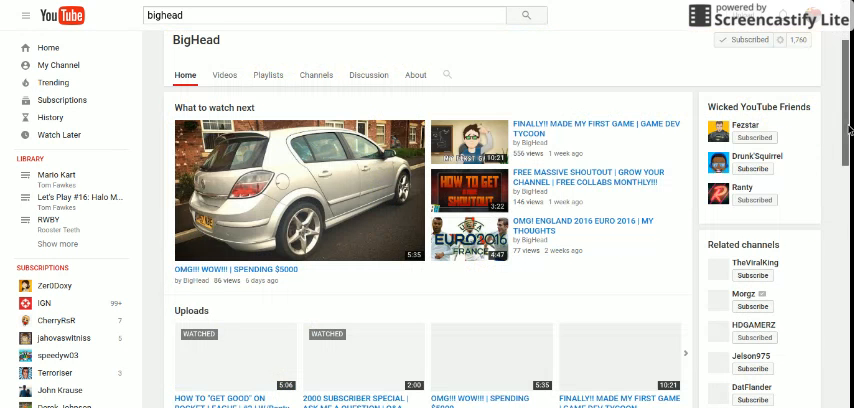
scroll("down", 3)
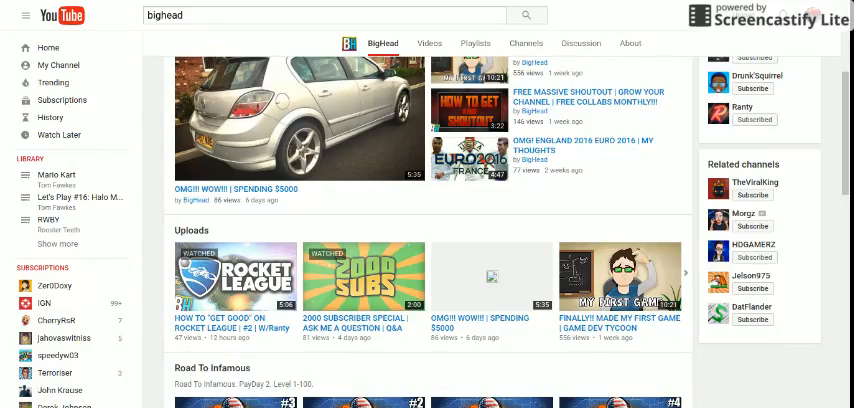
mouse_move(838, 148)
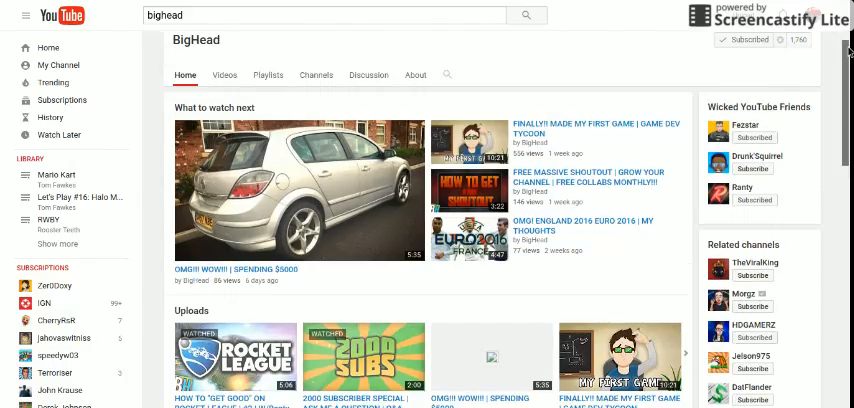
scroll("down", 3)
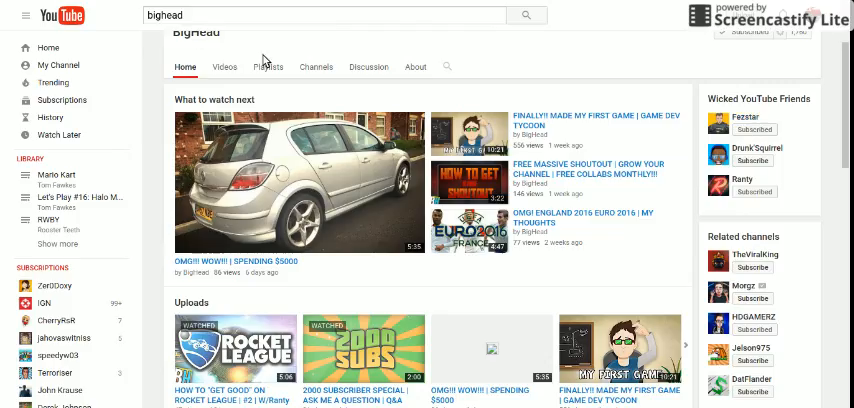
mouse_move(740, 118)
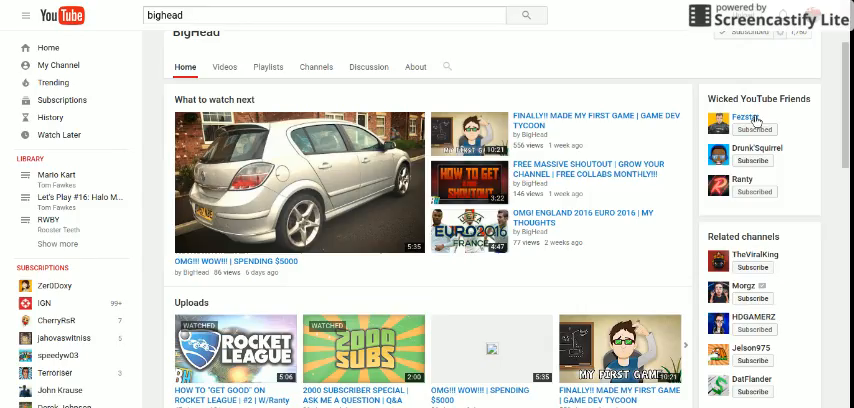
mouse_move(672, 44)
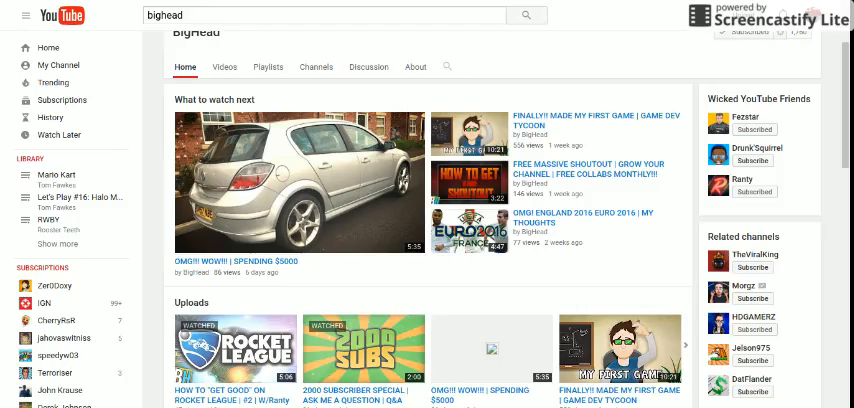
mouse_move(348, 276)
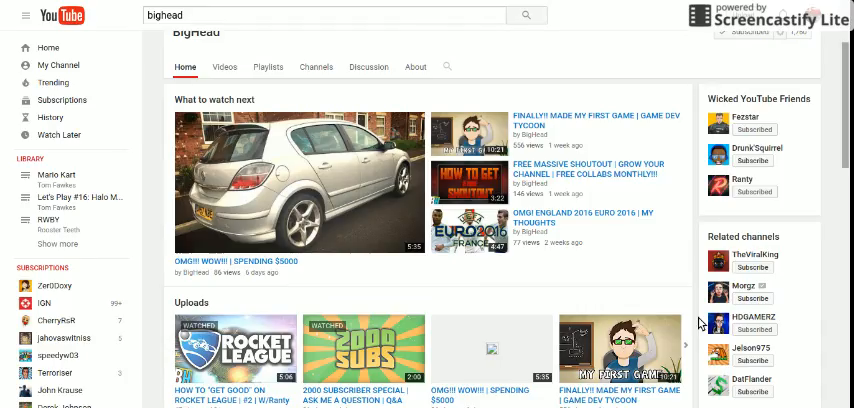
scroll("down", 3)
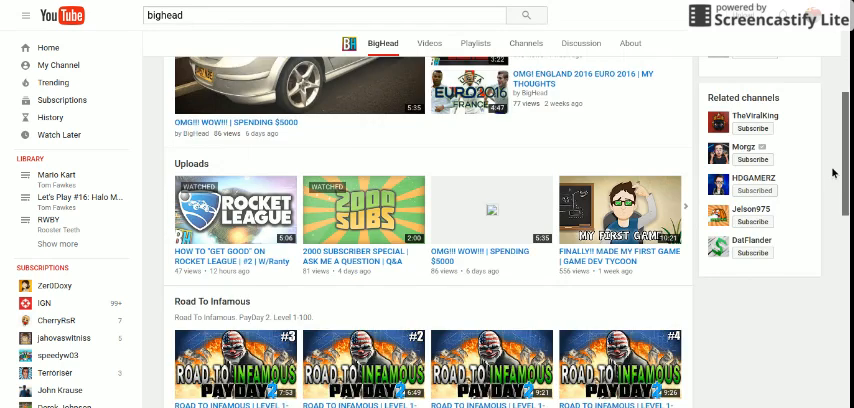
scroll("down", 3)
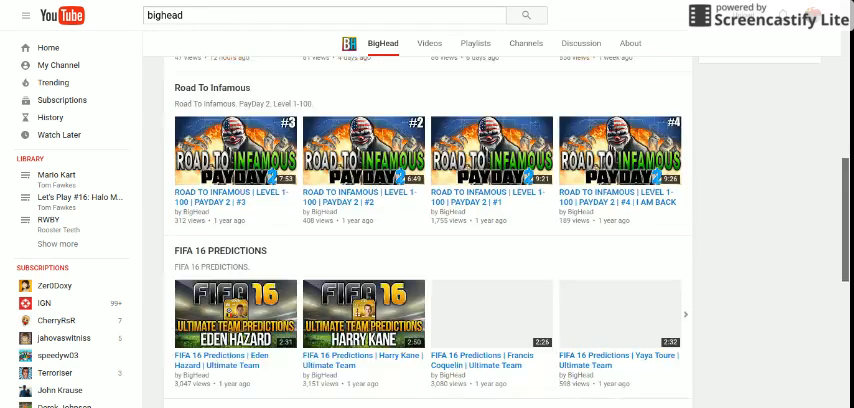
scroll("down", 3)
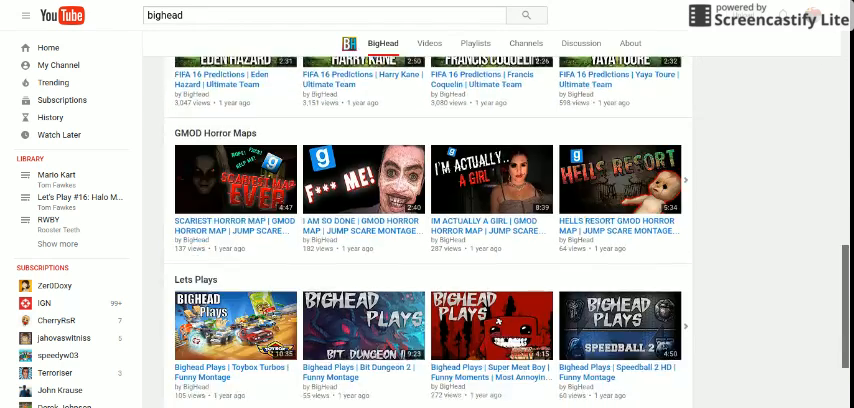
scroll("down", 3)
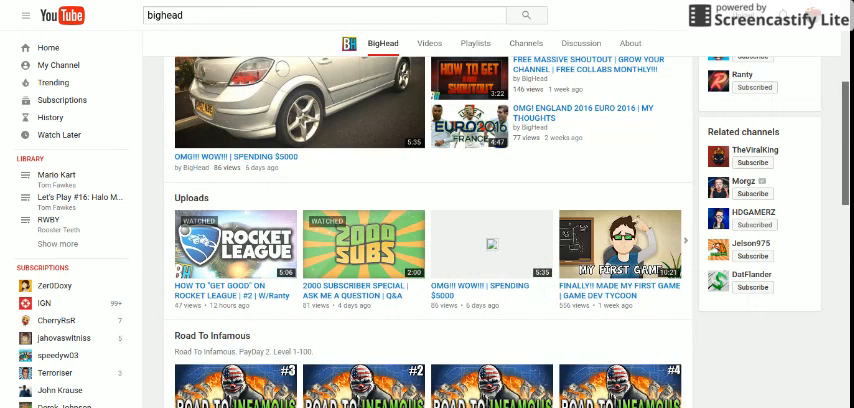
scroll("down", 3)
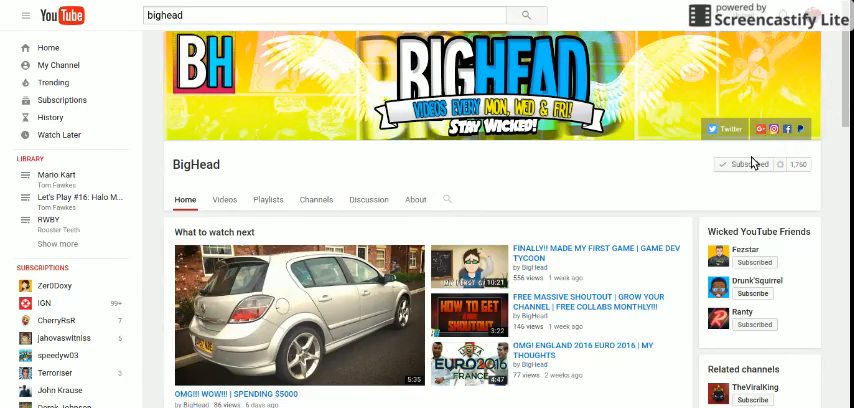
mouse_move(780, 184)
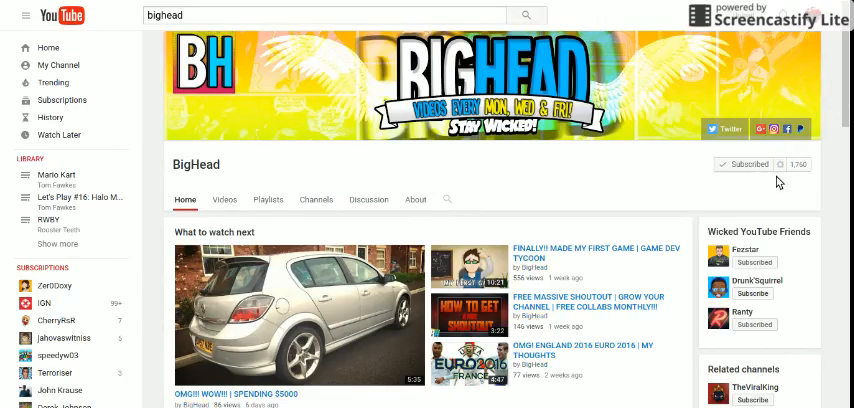
Show BigHead's notification settings with all notifications for the channel turned on.
left_click(780, 164)
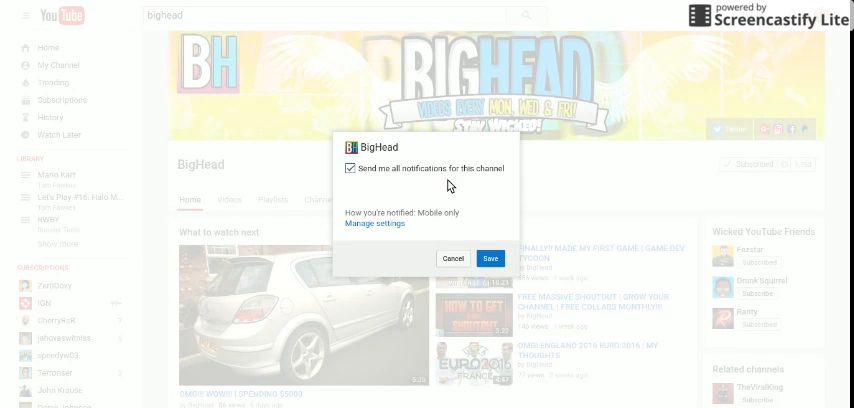
mouse_move(454, 240)
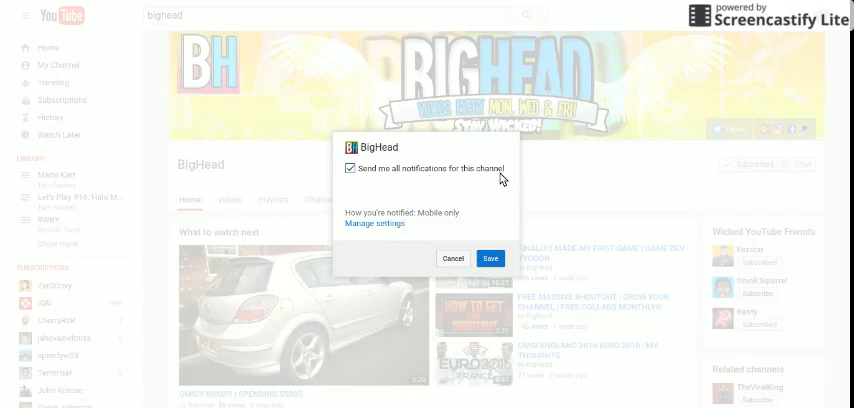
mouse_move(472, 184)
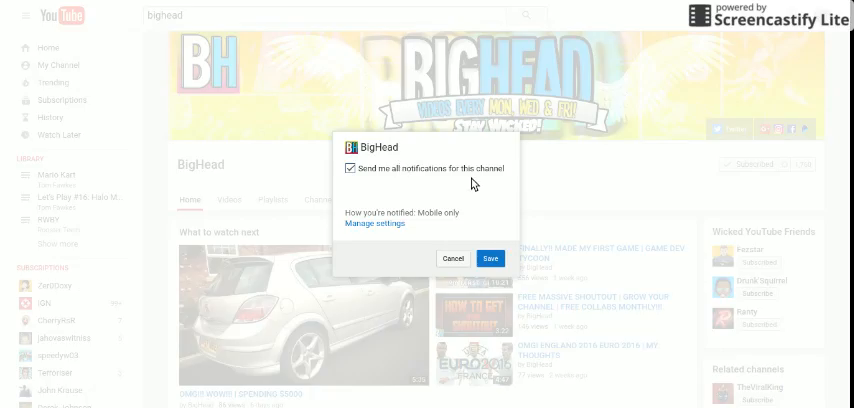
Cancel out of the notification settings, returning to BigHead's channel page.
left_click(488, 258)
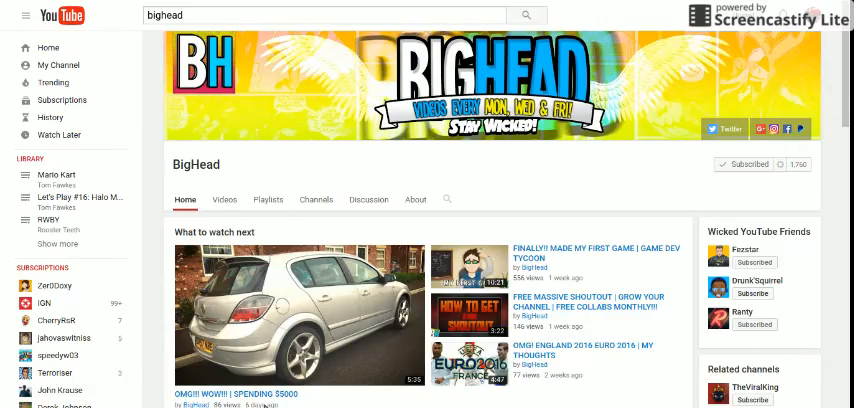
mouse_move(644, 232)
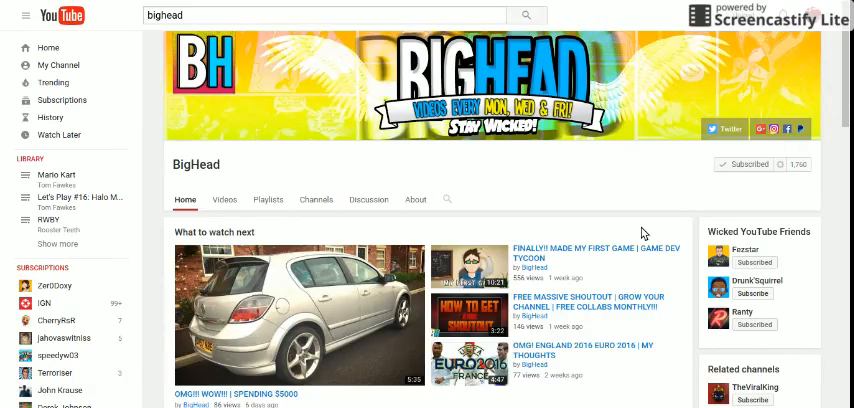